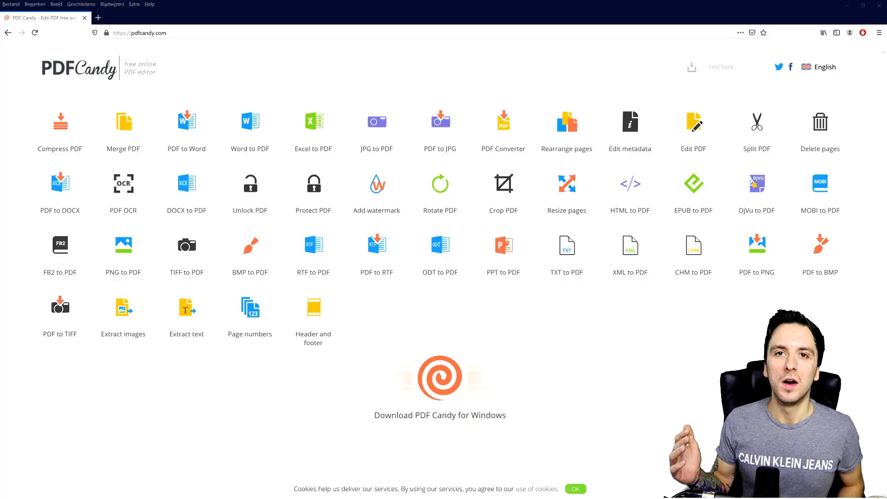
mouse_move(353, 99)
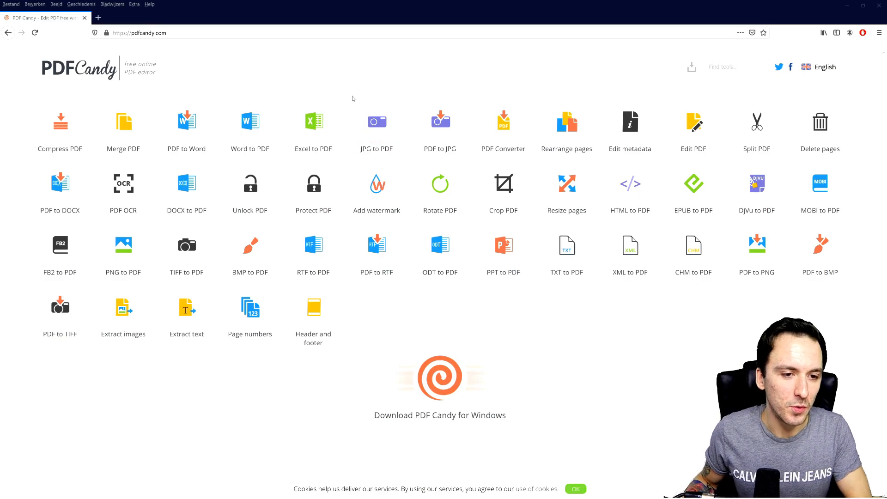
mouse_move(273, 63)
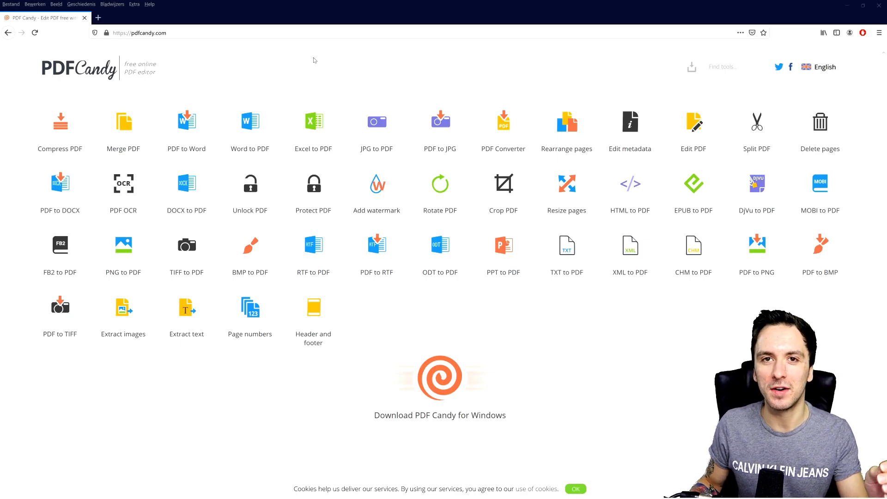
mouse_move(260, 162)
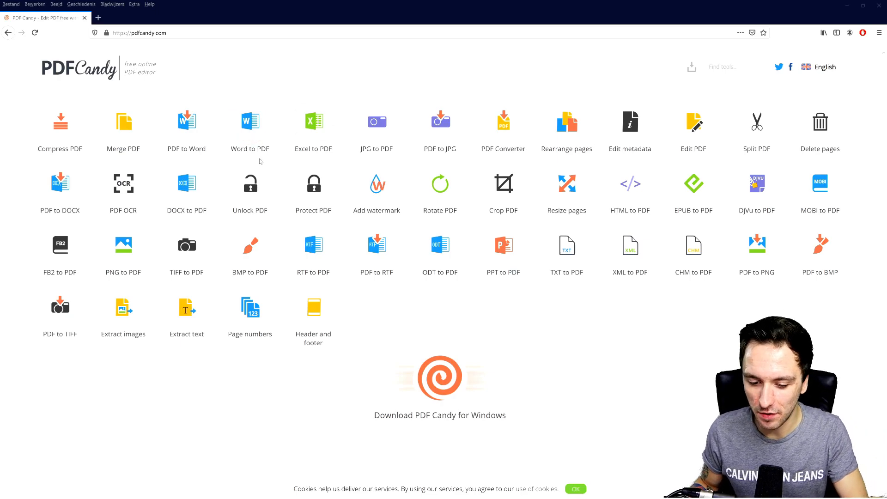
mouse_move(424, 307)
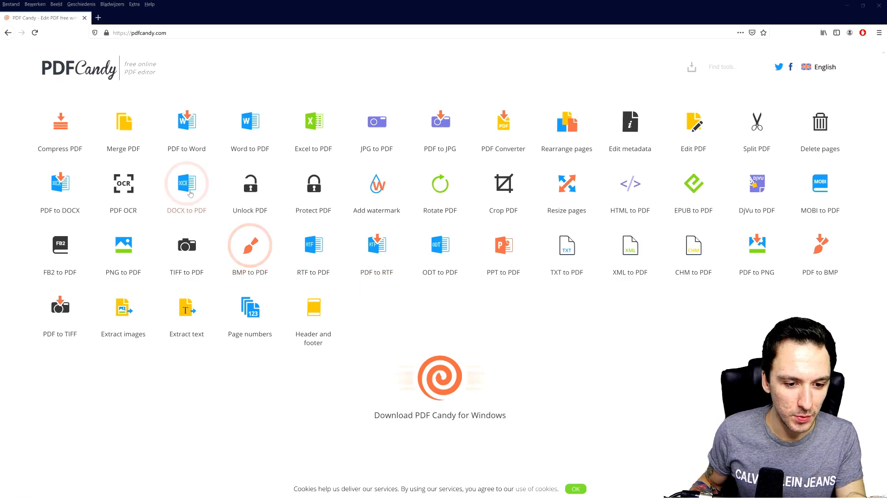
mouse_move(407, 296)
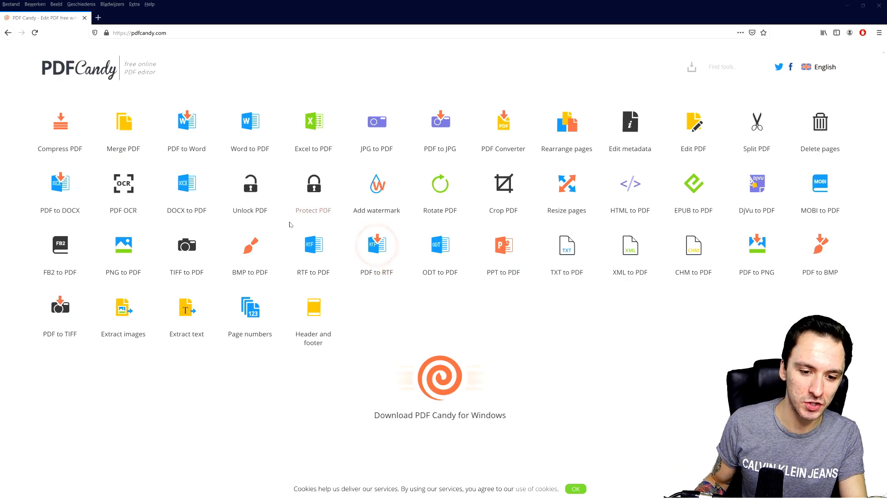
mouse_move(60, 122)
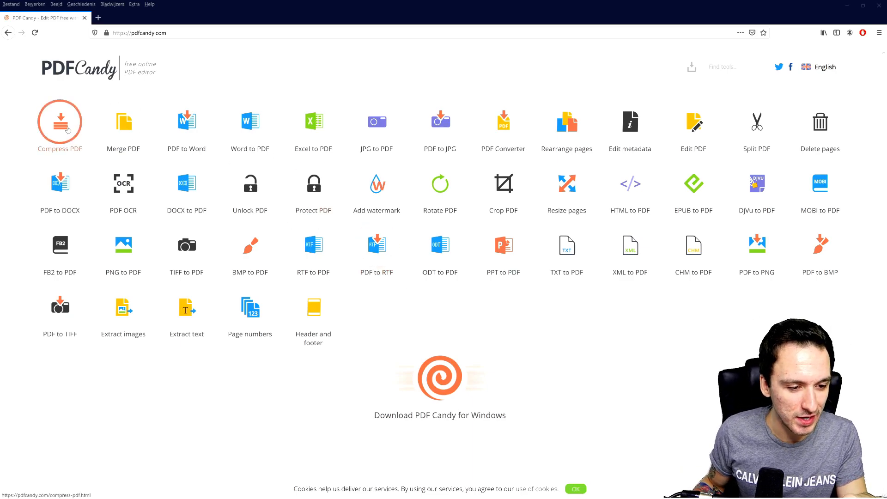
mouse_move(123, 121)
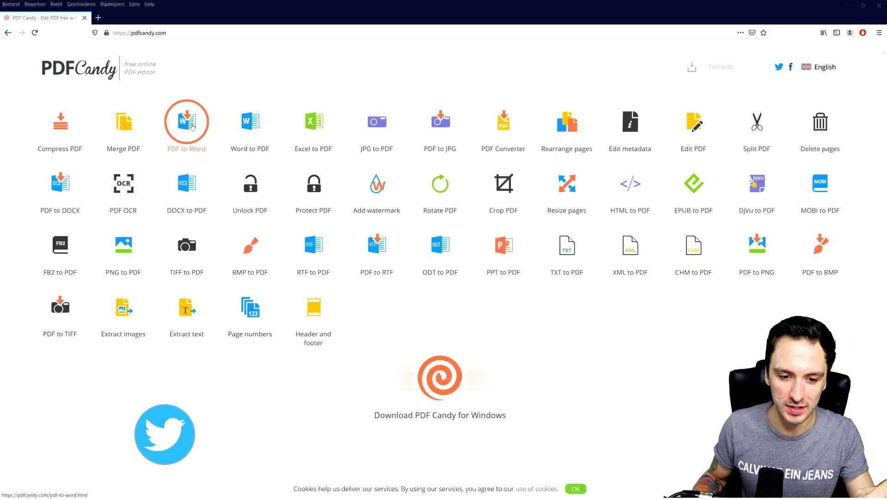
mouse_move(250, 121)
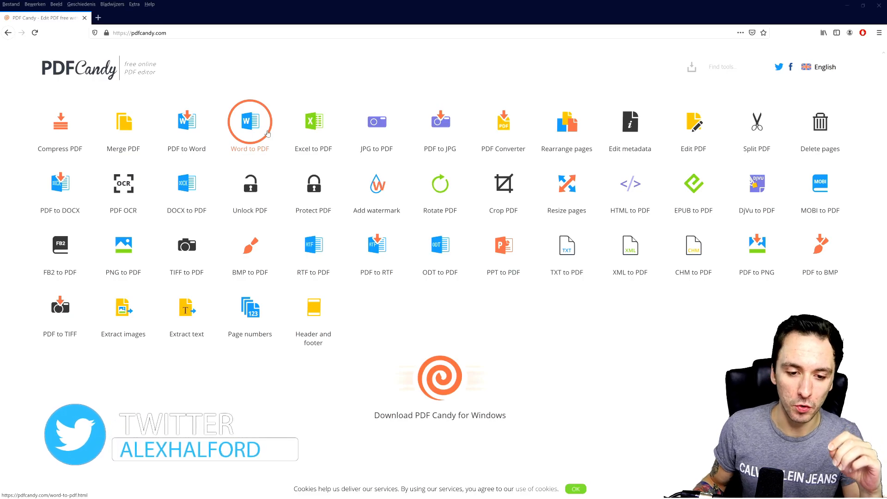
mouse_move(313, 121)
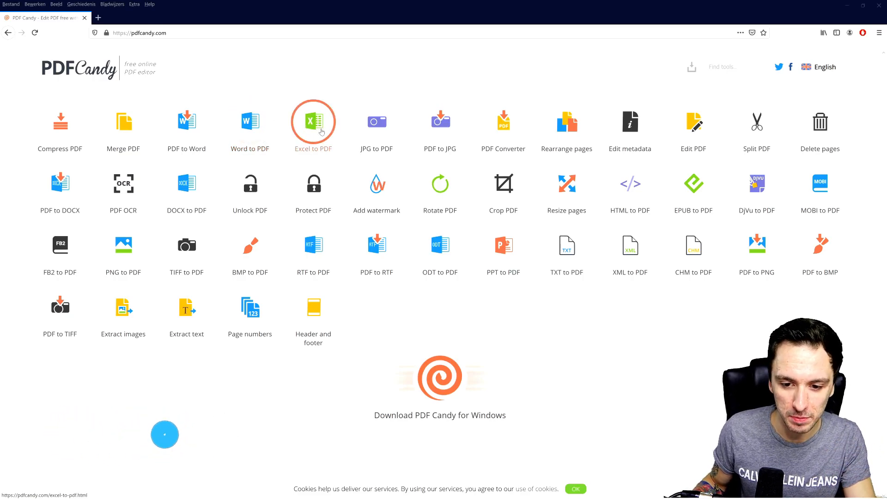
mouse_move(440, 121)
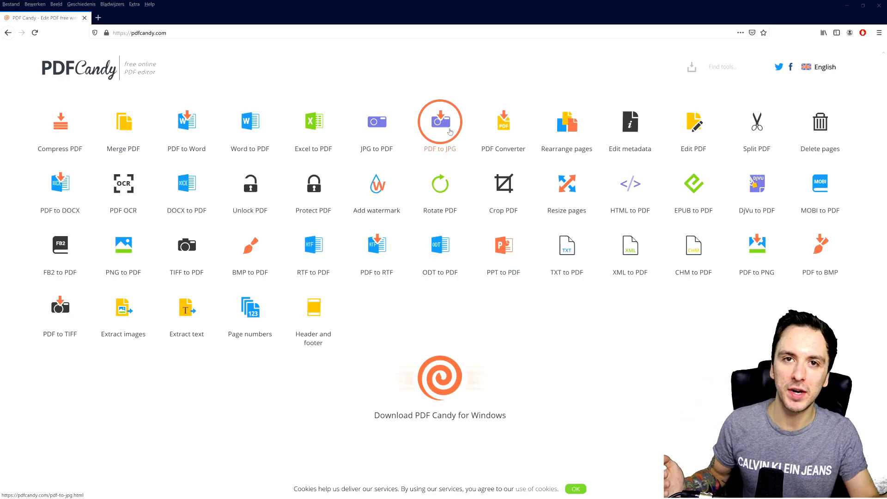
mouse_move(490, 161)
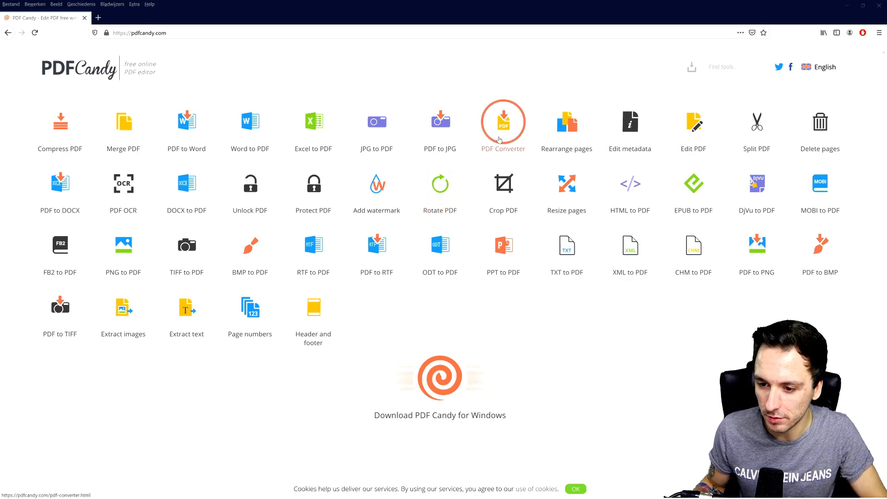
mouse_move(567, 120)
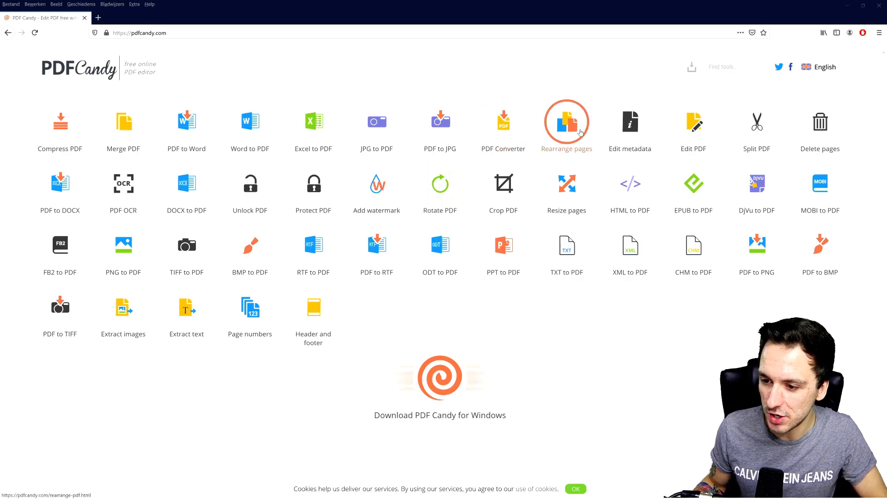
mouse_move(630, 122)
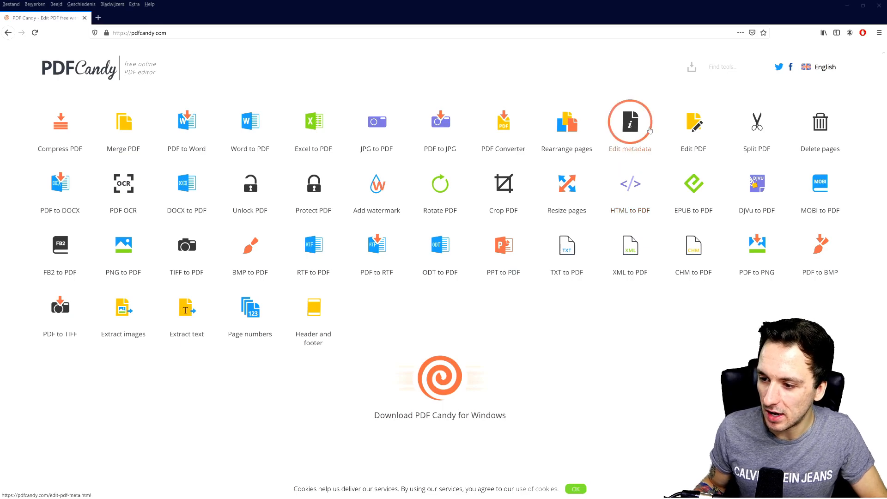
mouse_move(757, 121)
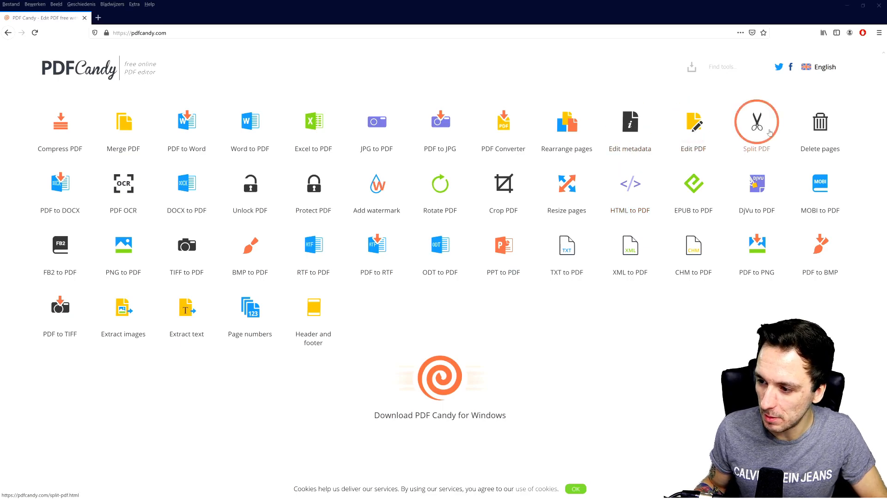
mouse_move(60, 184)
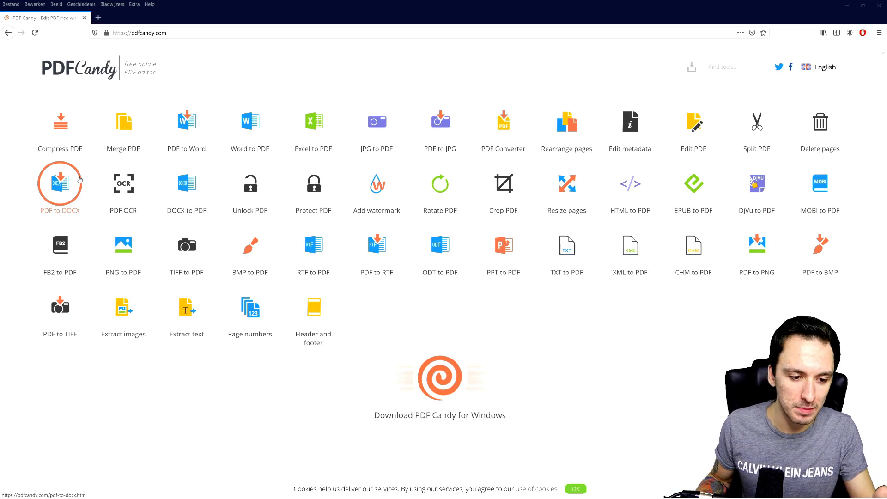
mouse_move(123, 184)
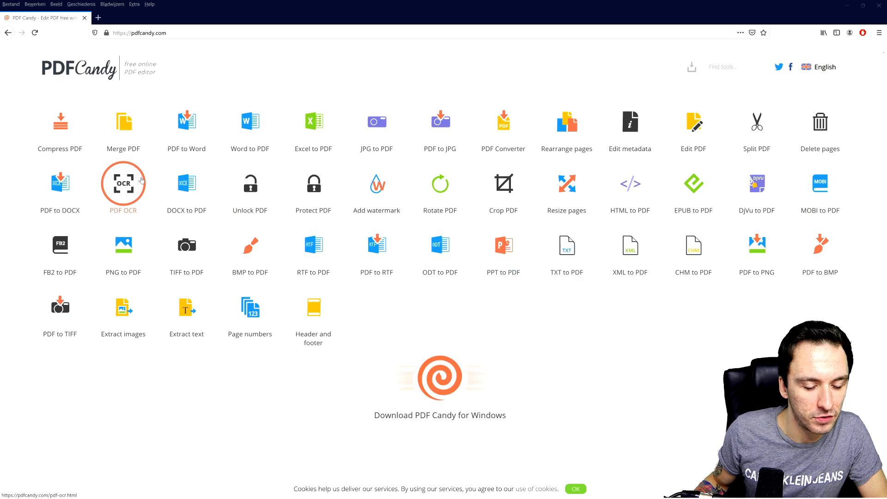
mouse_move(186, 183)
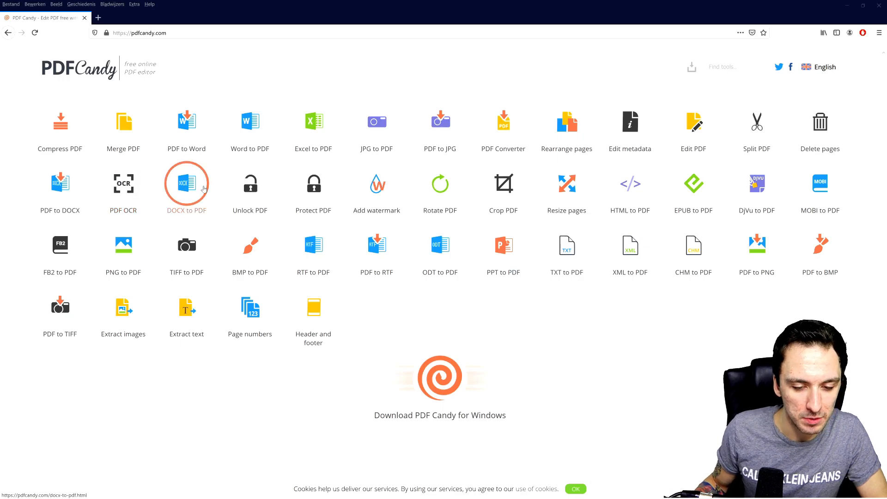
mouse_move(312, 184)
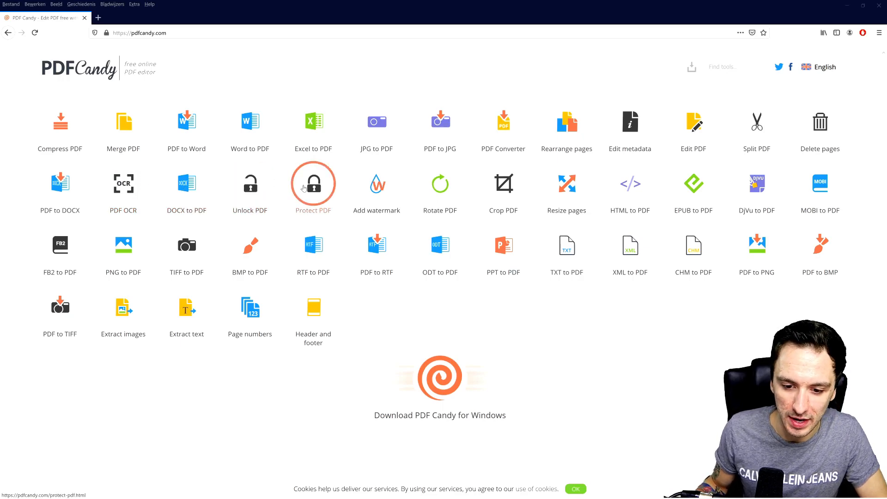
mouse_move(376, 184)
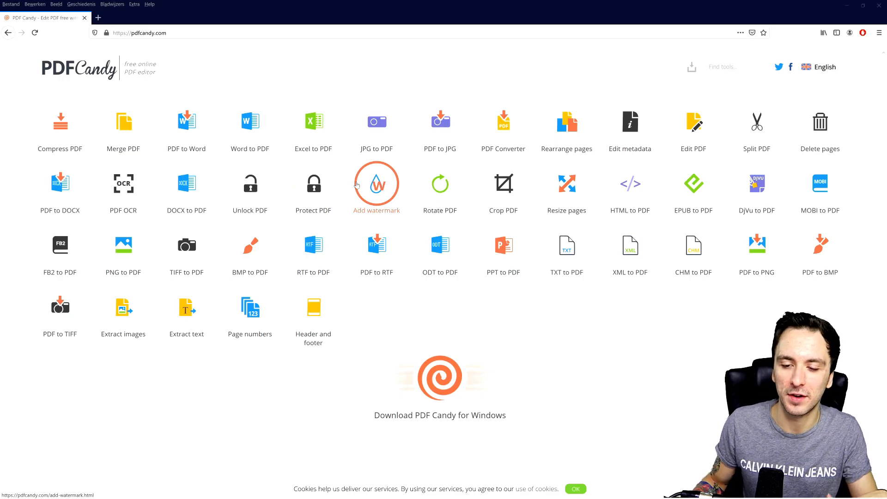
mouse_move(364, 194)
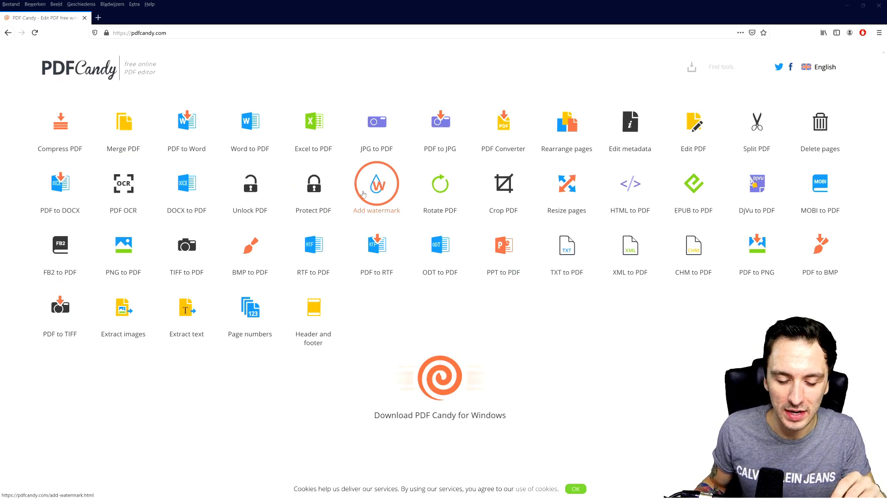
mouse_move(362, 191)
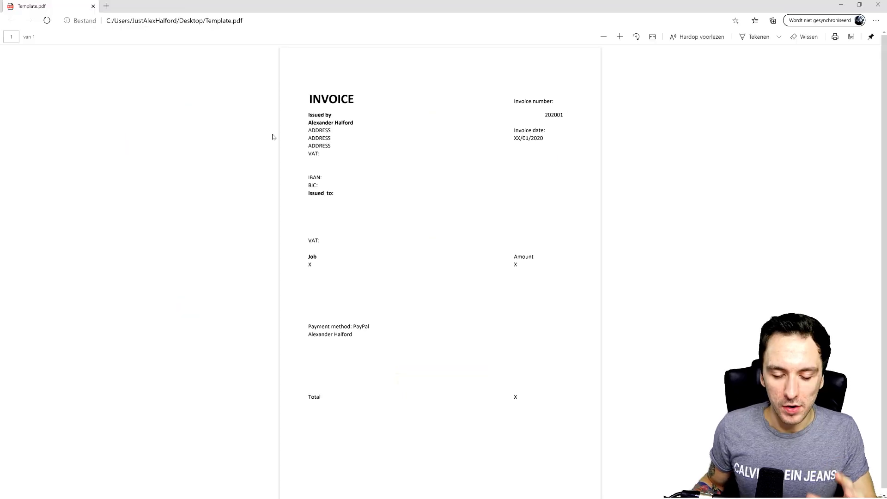
mouse_move(363, 111)
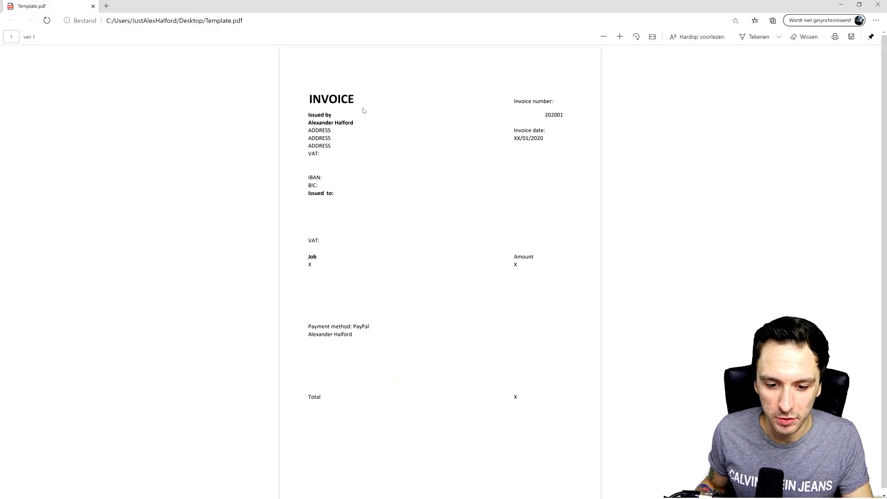
Zoom into Template.pdf in Edge so the invoice fields are readable.
left_click(620, 37)
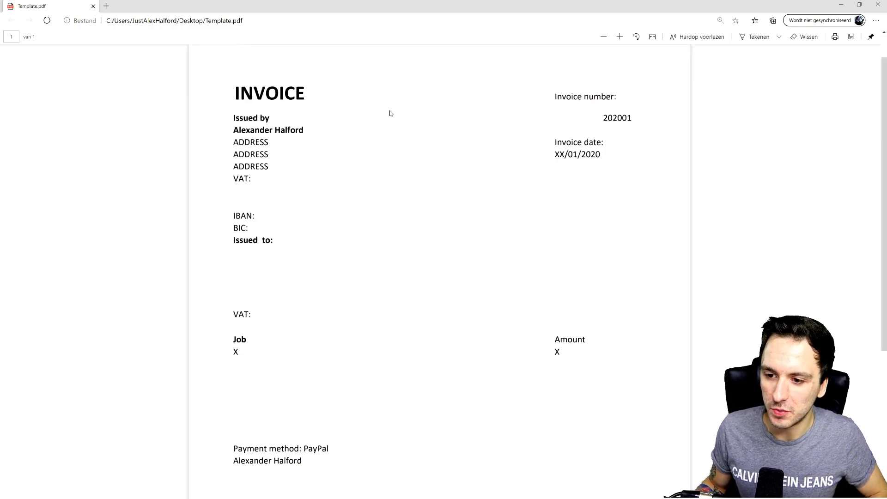
mouse_move(287, 182)
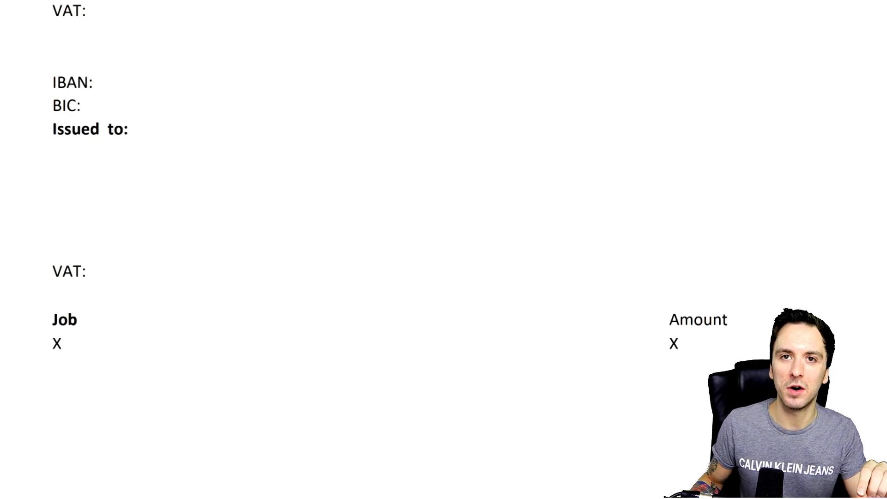
double_click(79, 128)
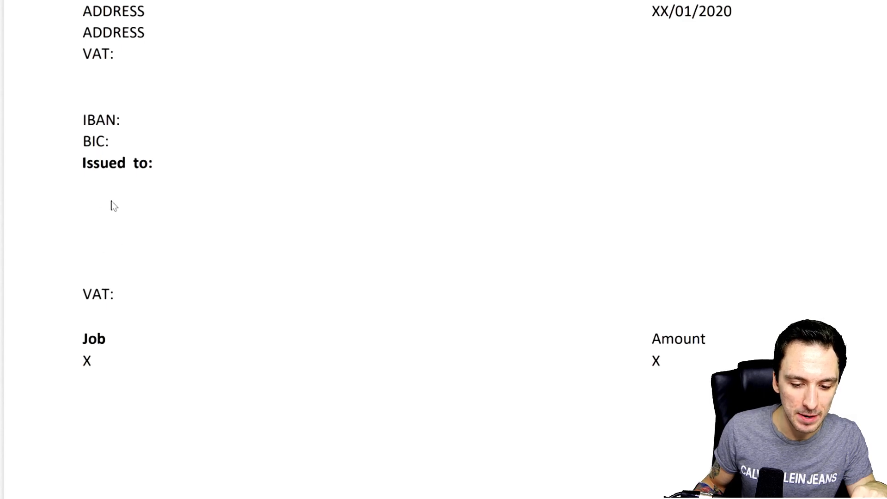
scroll("down", 3)
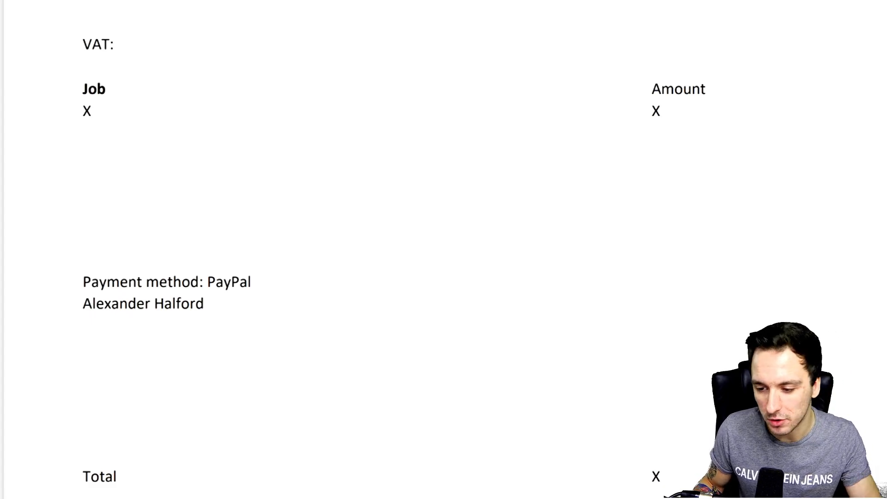
scroll("down", 3)
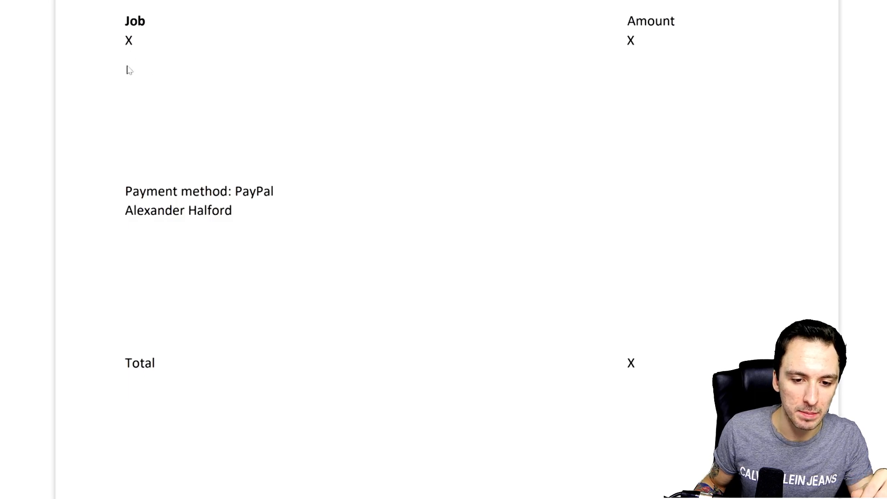
mouse_move(158, 90)
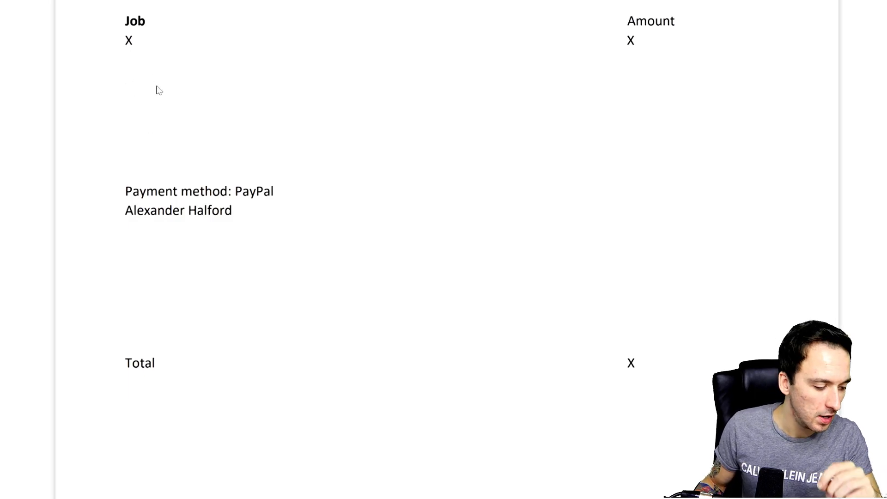
mouse_move(148, 109)
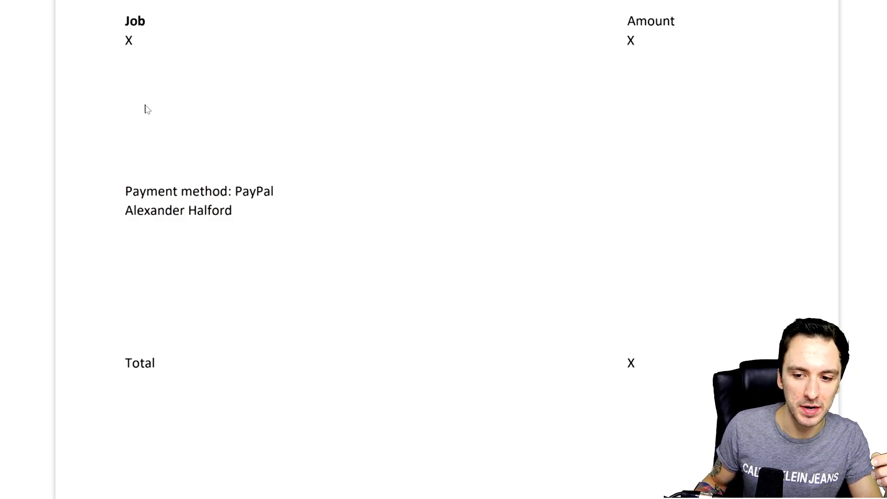
mouse_move(584, 379)
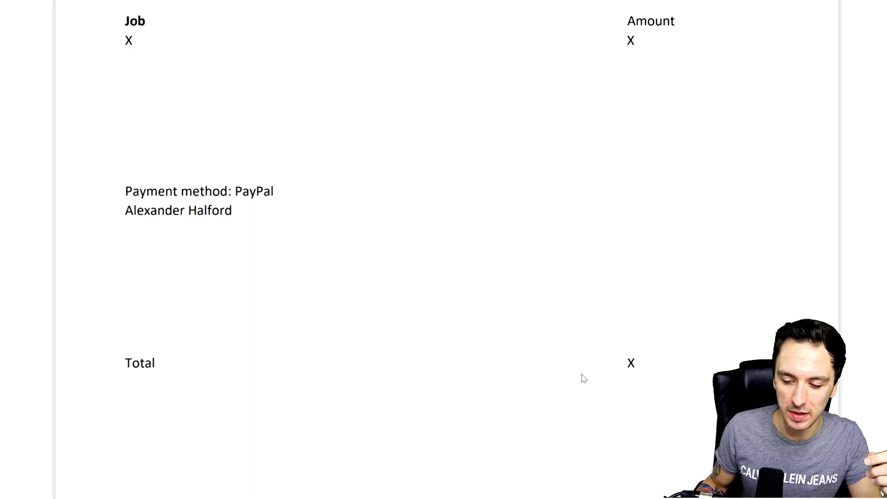
mouse_move(169, 367)
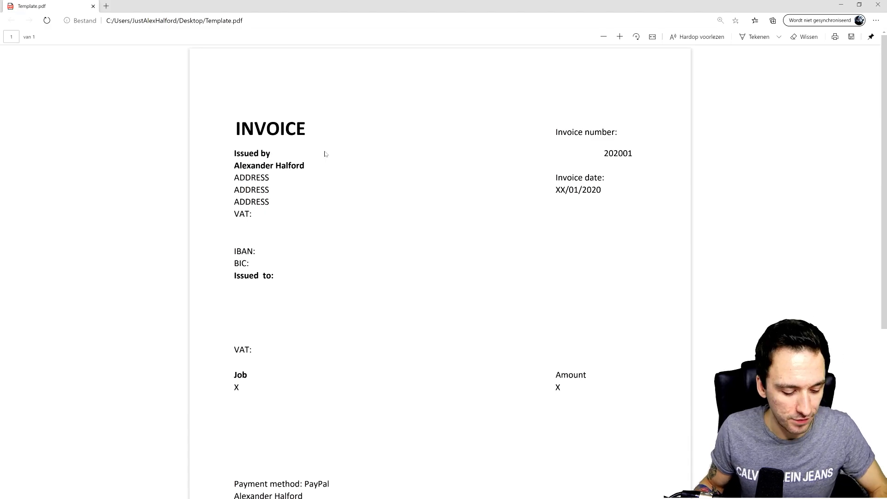
Switch to the pdfcandy.com tab and choose the PDF to JPG tool.
left_click(603, 36)
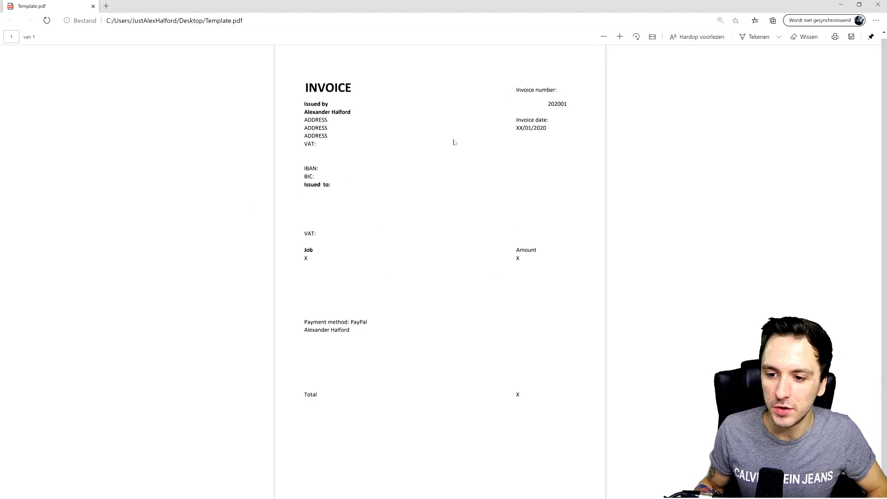
left_click(619, 36)
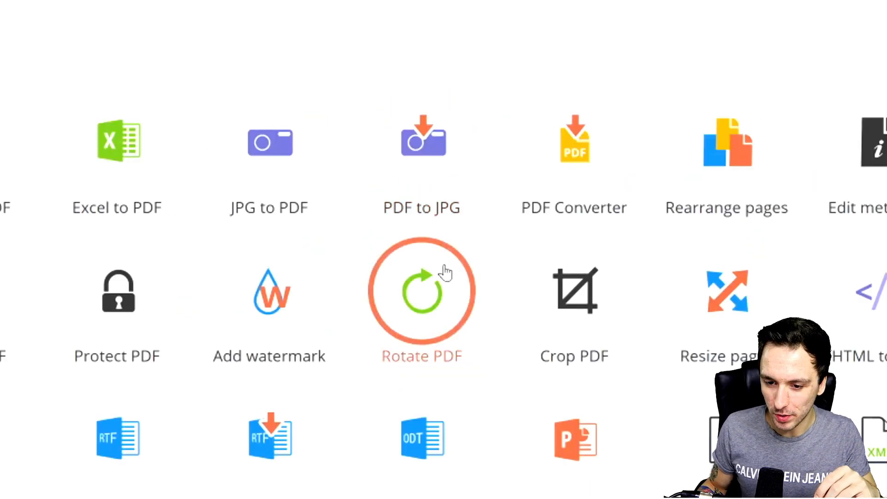
mouse_move(422, 142)
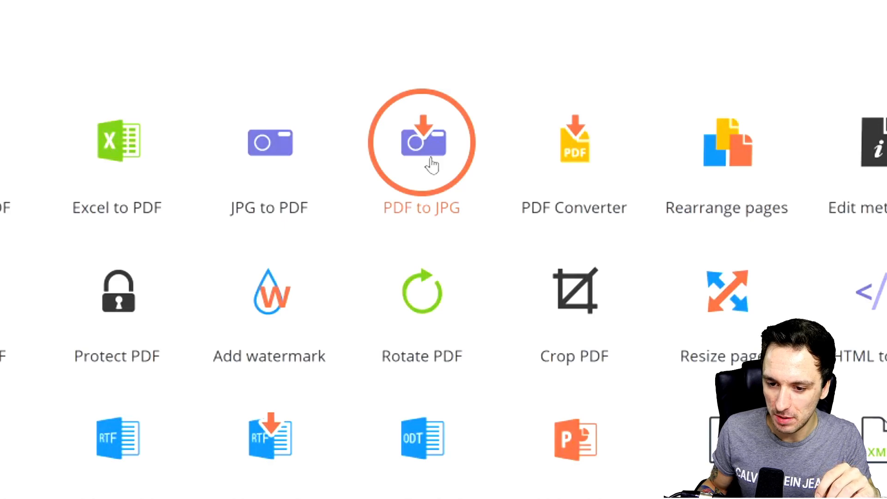
left_click(422, 141)
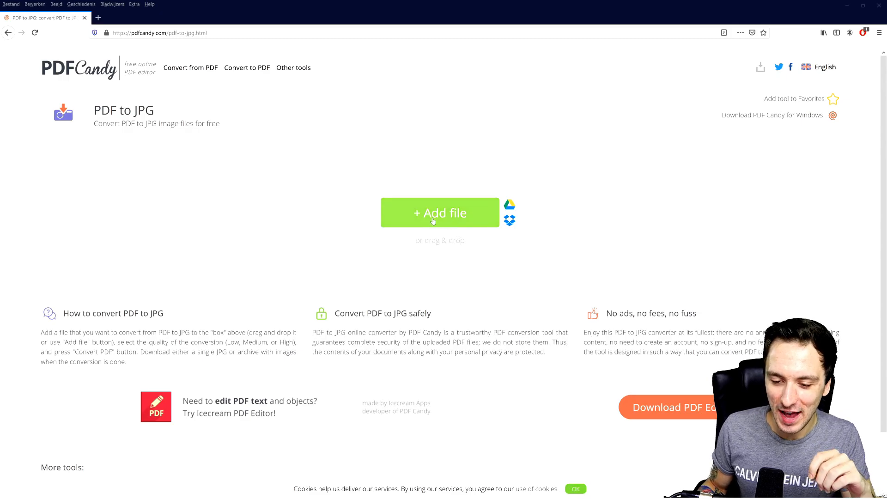
Upload Template.pdf, set High quality and convert it to JPG.
left_click(440, 212)
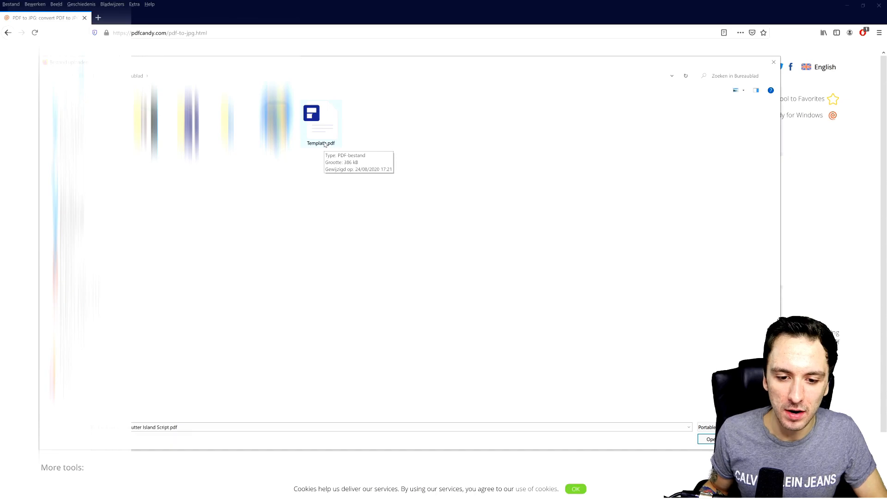
left_click(710, 439)
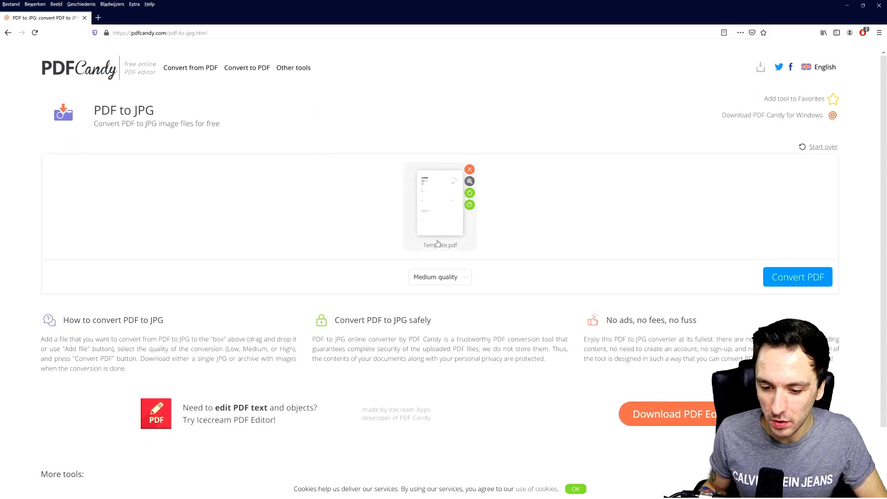
left_click(440, 277)
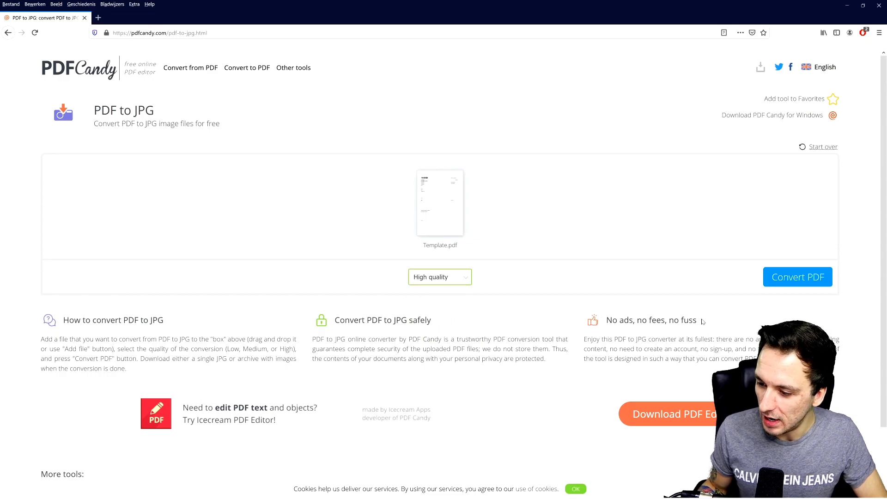
left_click(797, 277)
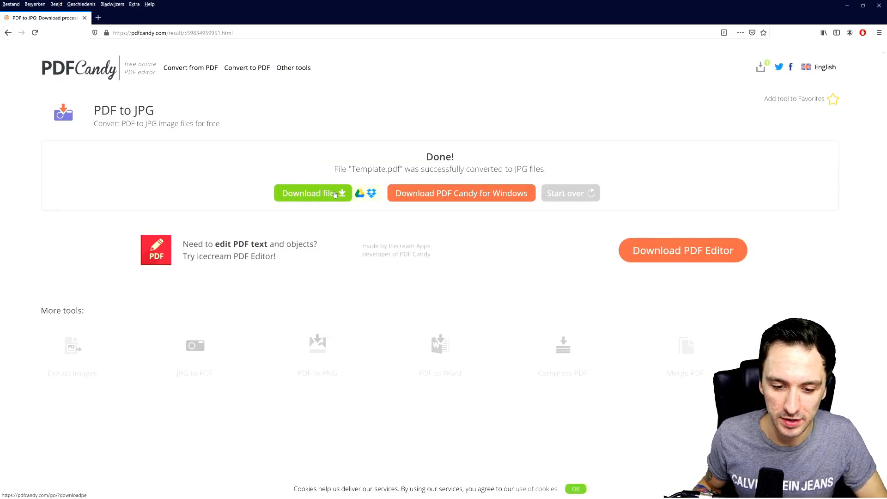
Download the converted Template.jpg and view it in Windows Photos.
left_click(308, 193)
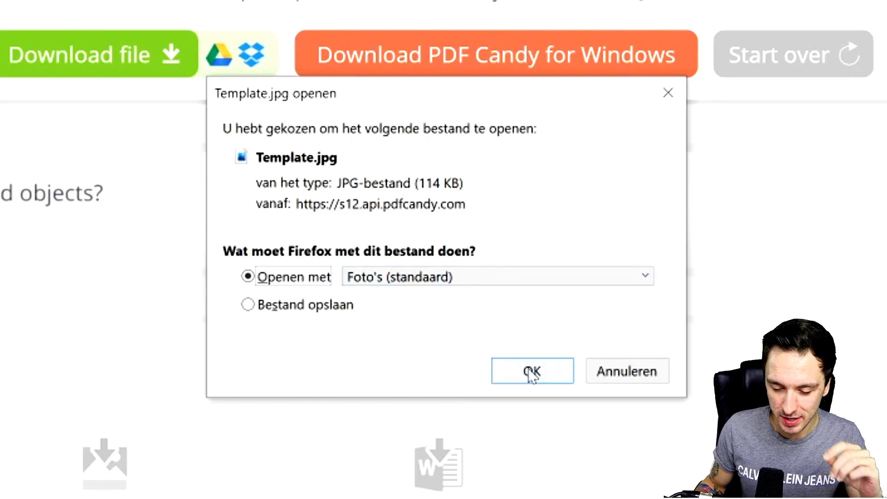
left_click(532, 371)
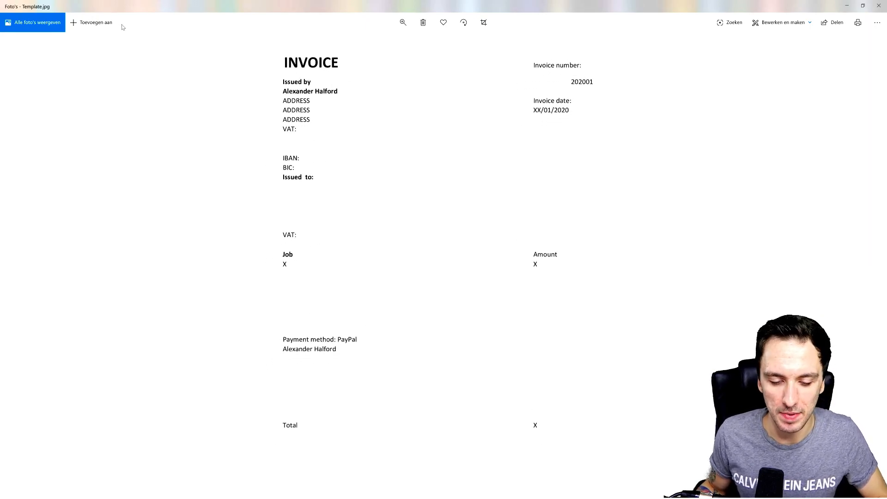
mouse_move(318, 153)
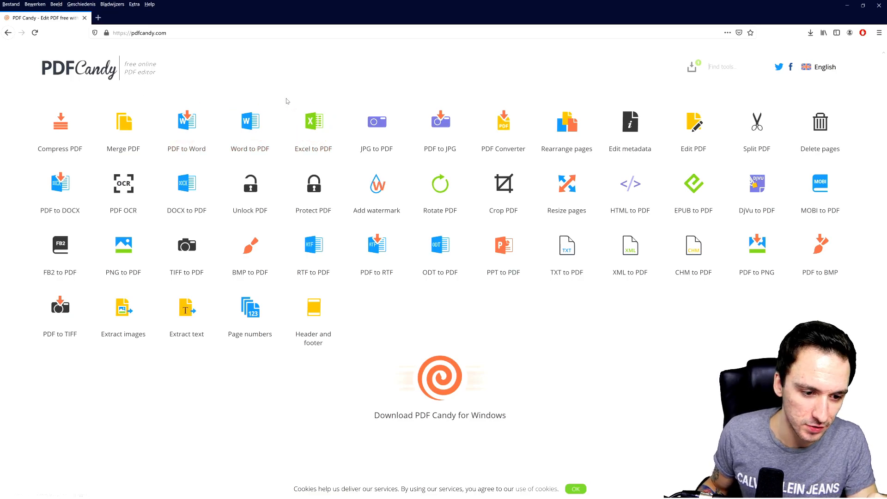
Convert Template.pdf to a Word DOC, download it and close the preview window.
left_click(186, 130)
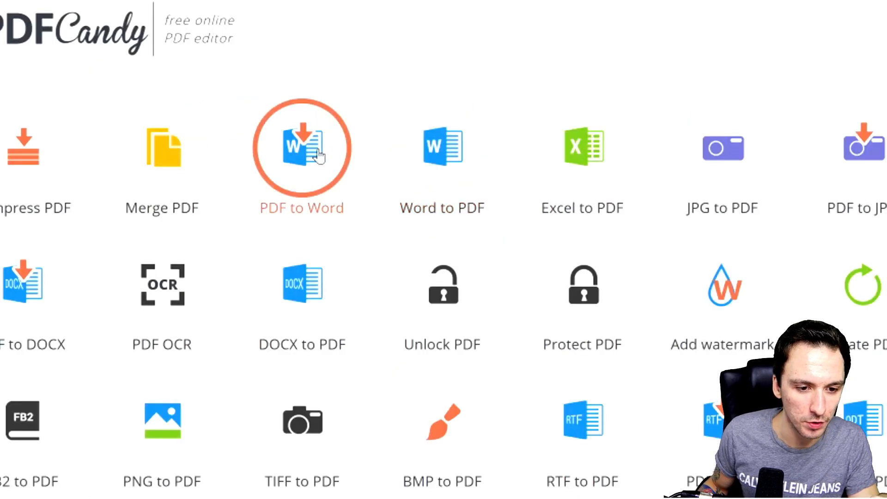
left_click(301, 147)
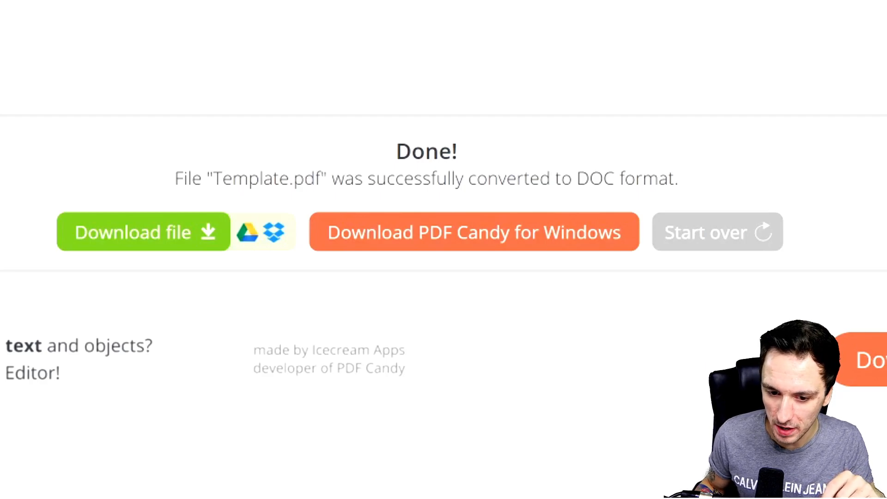
left_click(144, 232)
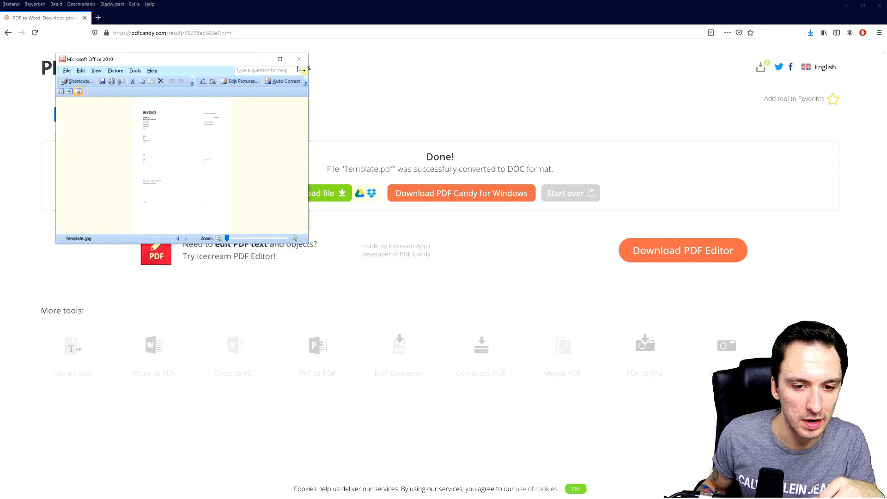
left_click(279, 58)
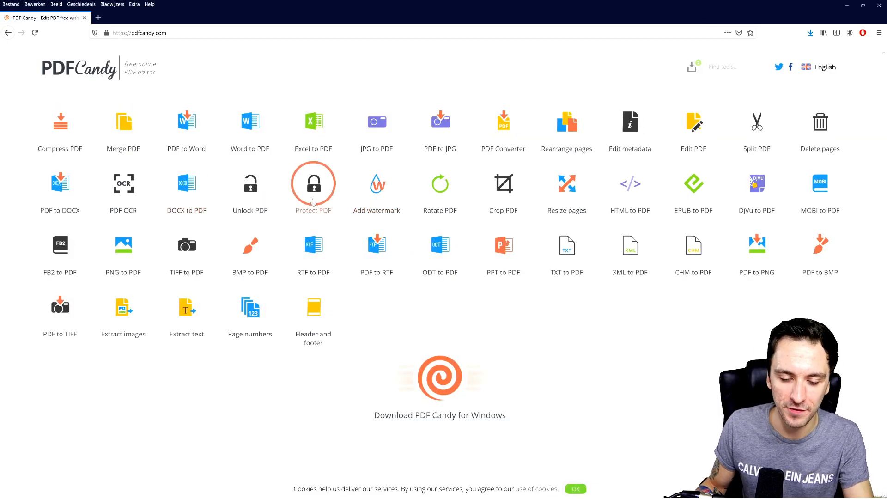
mouse_move(186, 245)
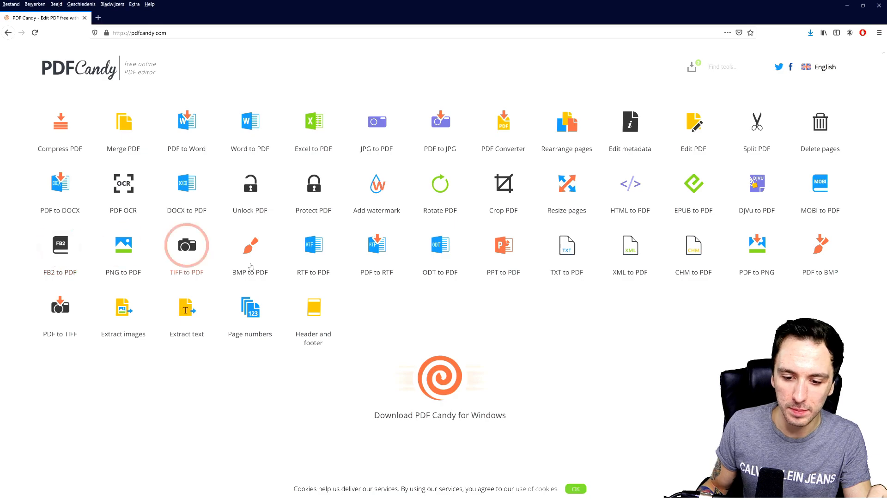
mouse_move(566, 246)
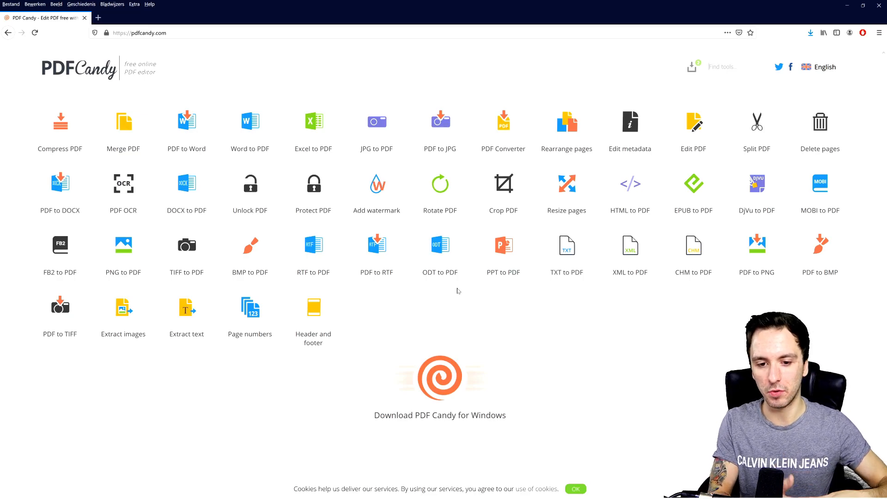
mouse_move(231, 170)
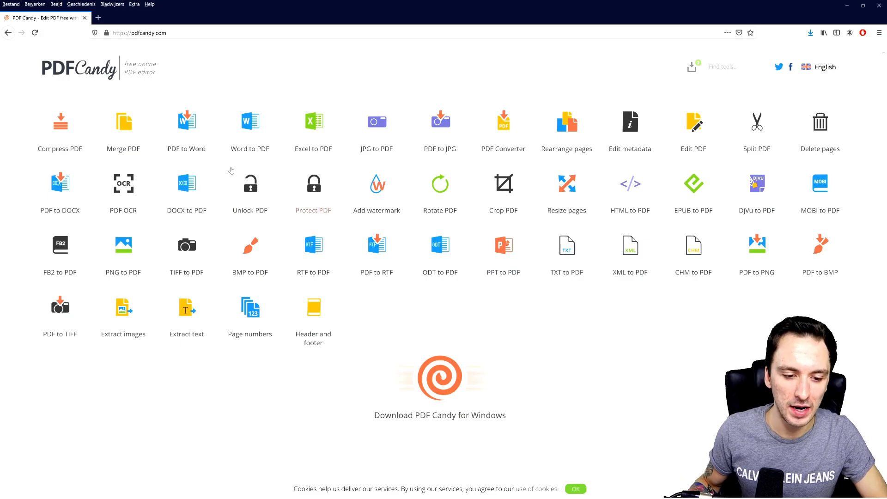
mouse_move(227, 61)
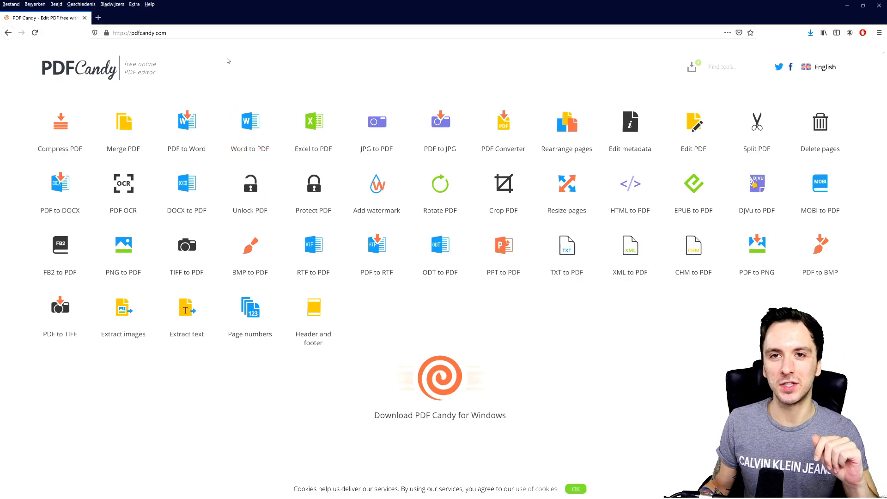
mouse_move(219, 85)
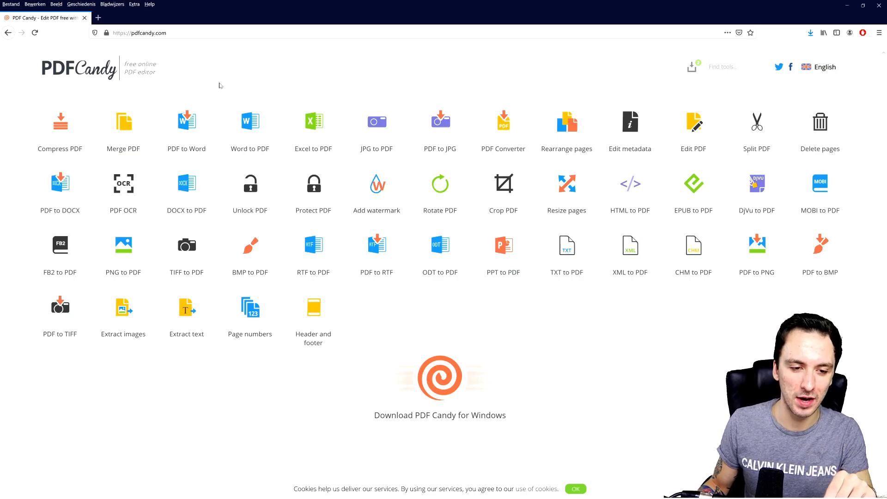